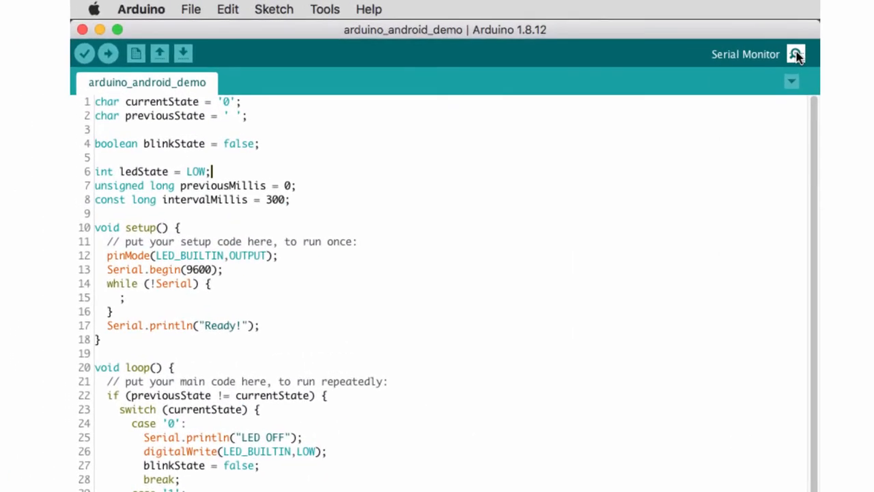
Send 1, 0 and 2 from the serial monitor to get LED ON, LED OFF and LED BLINK replies.
{"action": "left_click", "coordinate": [795, 55]}
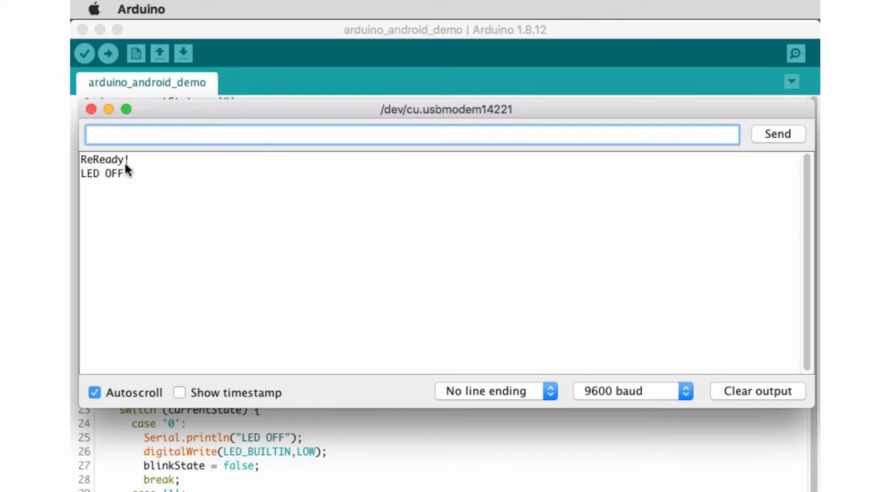
{"action": "mouse_move", "coordinate": [93, 190]}
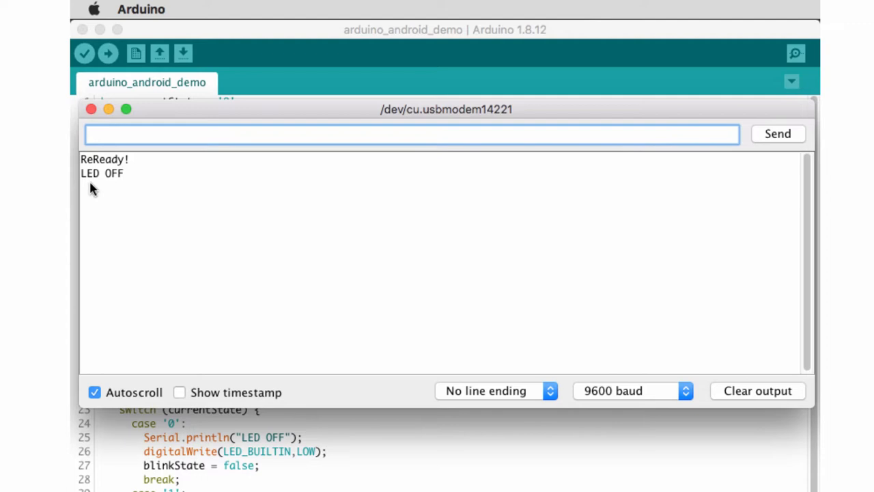
{"action": "mouse_move", "coordinate": [116, 185]}
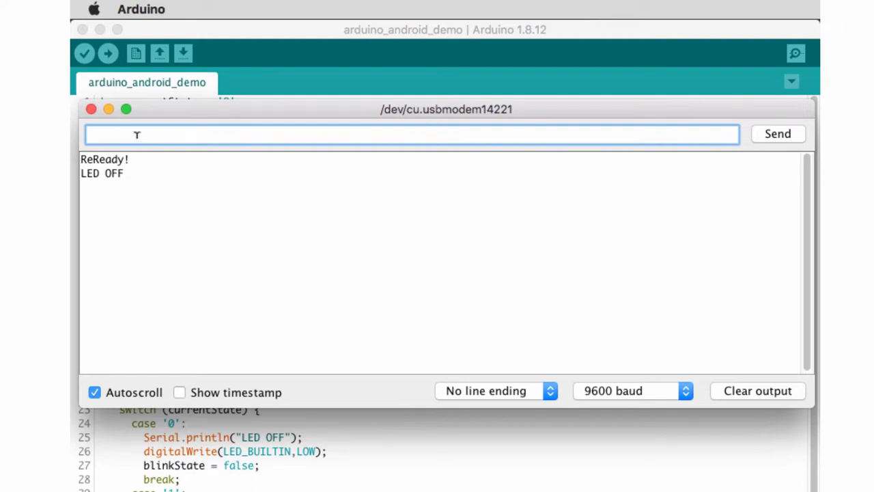
{"action": "type", "text": "0"}
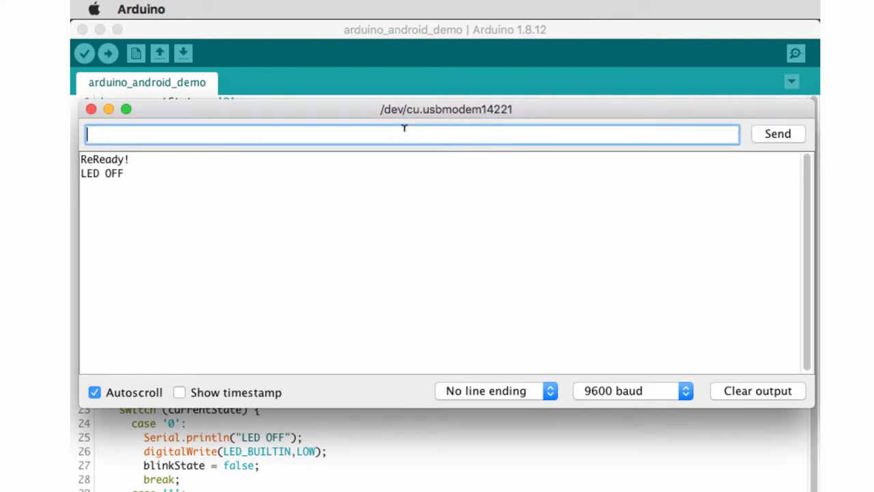
{"action": "mouse_move", "coordinate": [115, 194]}
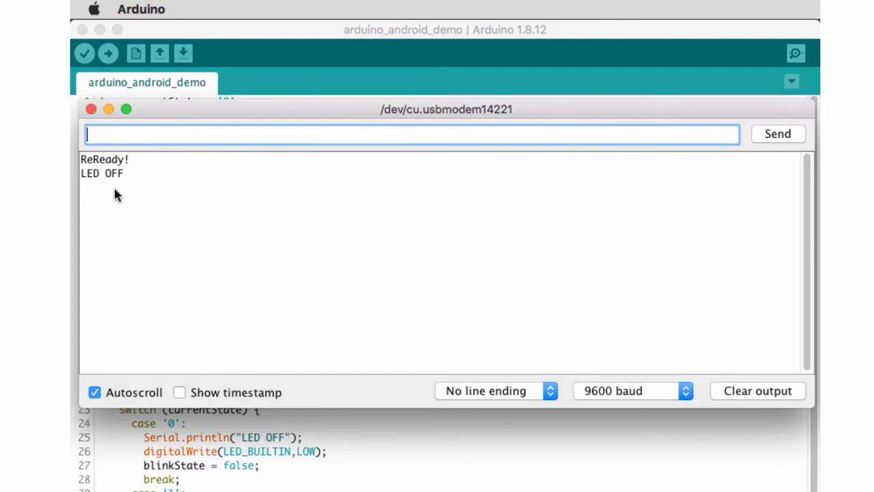
{"action": "mouse_move", "coordinate": [131, 148]}
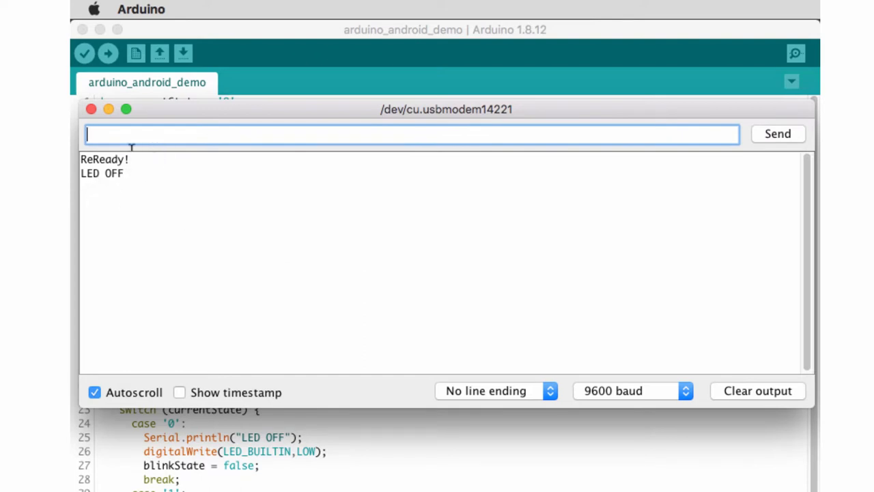
{"action": "type", "text": "1"}
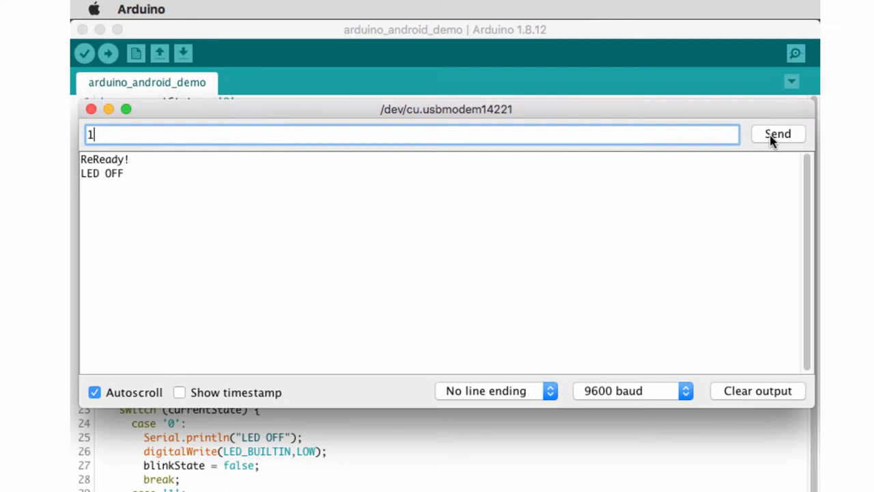
{"action": "left_click", "coordinate": [777, 134]}
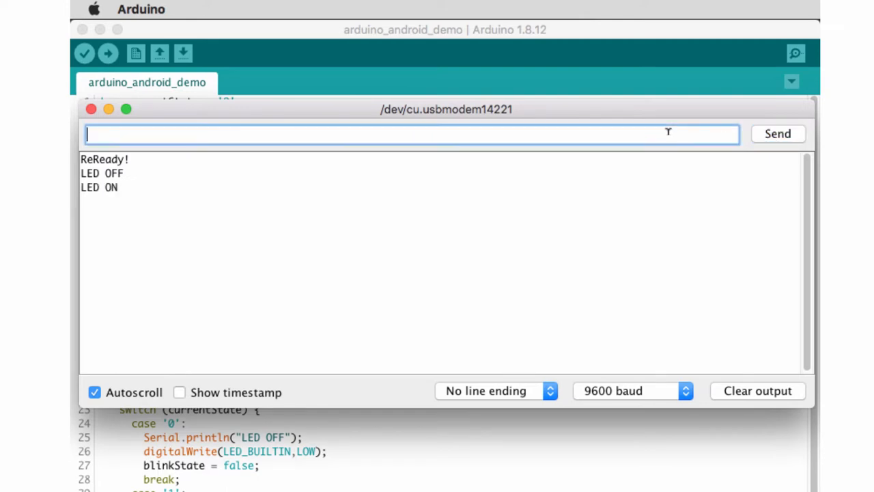
{"action": "type", "text": "0"}
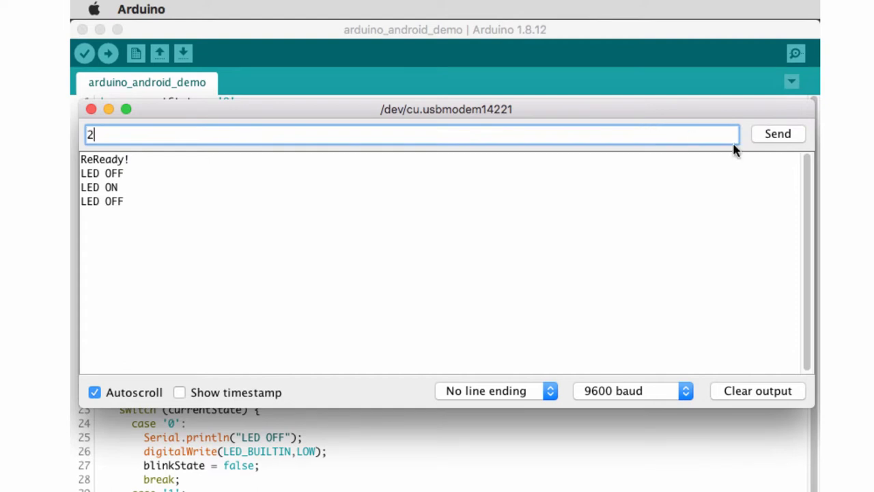
{"action": "left_click", "coordinate": [778, 134]}
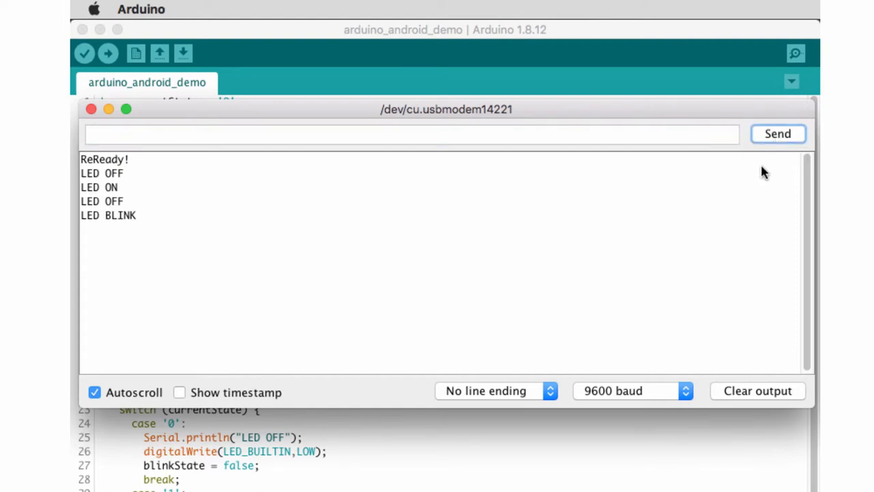
{"action": "mouse_move", "coordinate": [176, 88]}
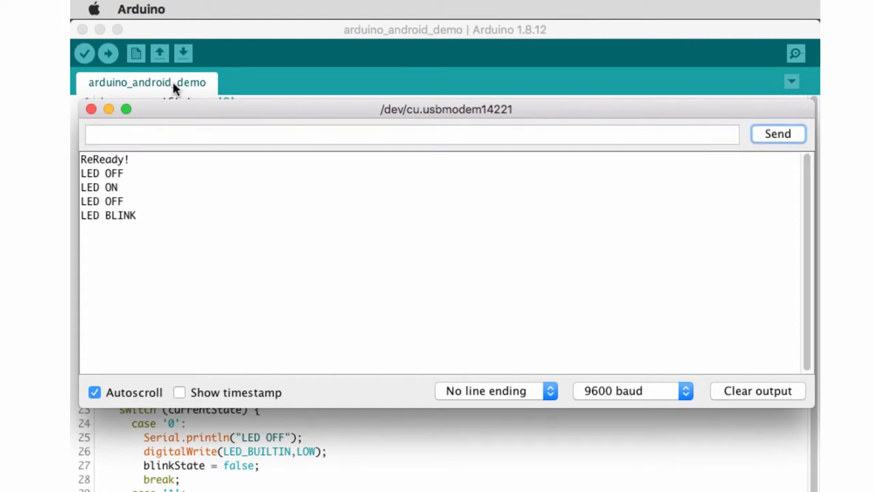
Close and reopen the serial monitor to see the fresh Ready! and LED OFF output, then return to the sketch.
{"action": "left_click", "coordinate": [90, 110]}
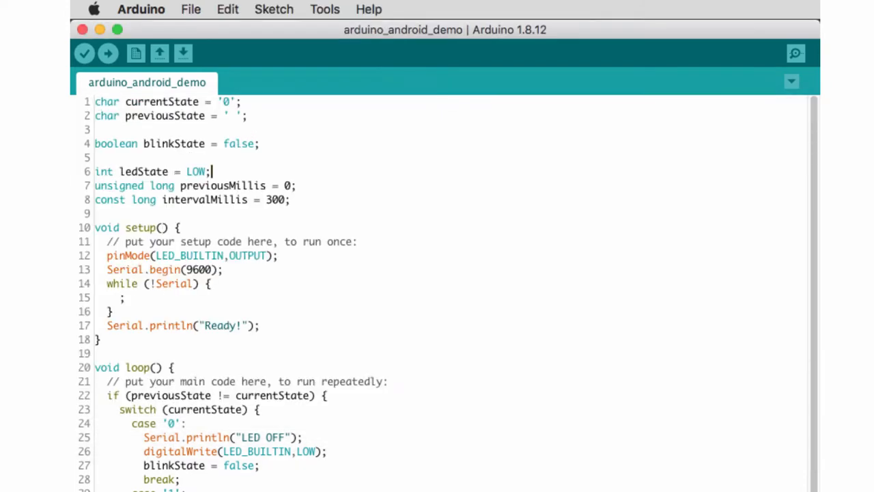
{"action": "mouse_move", "coordinate": [321, 199]}
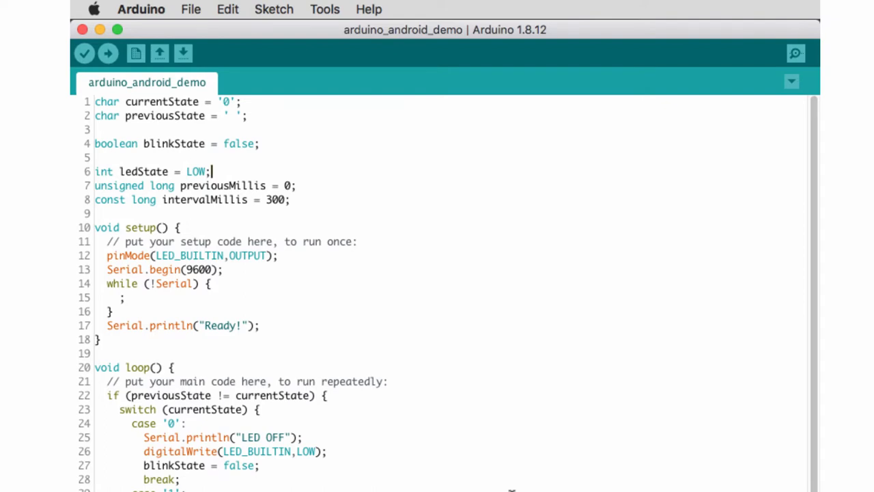
{"action": "left_click", "coordinate": [795, 53]}
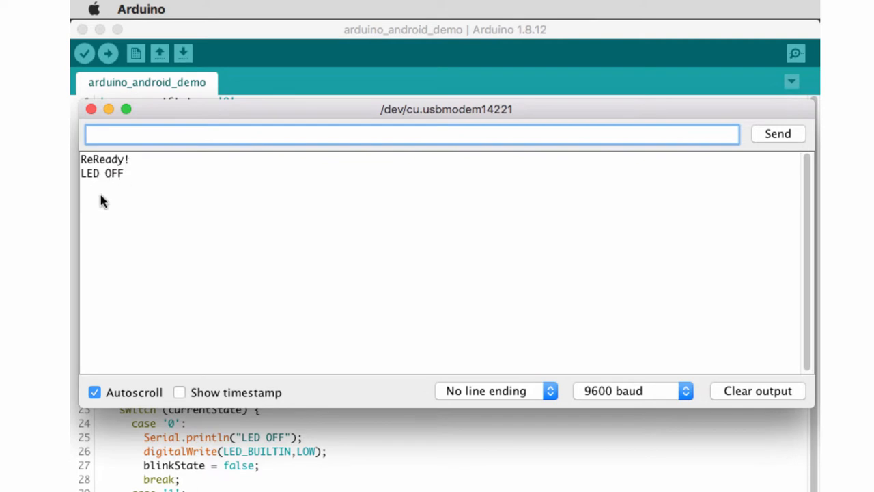
{"action": "mouse_move", "coordinate": [526, 189]}
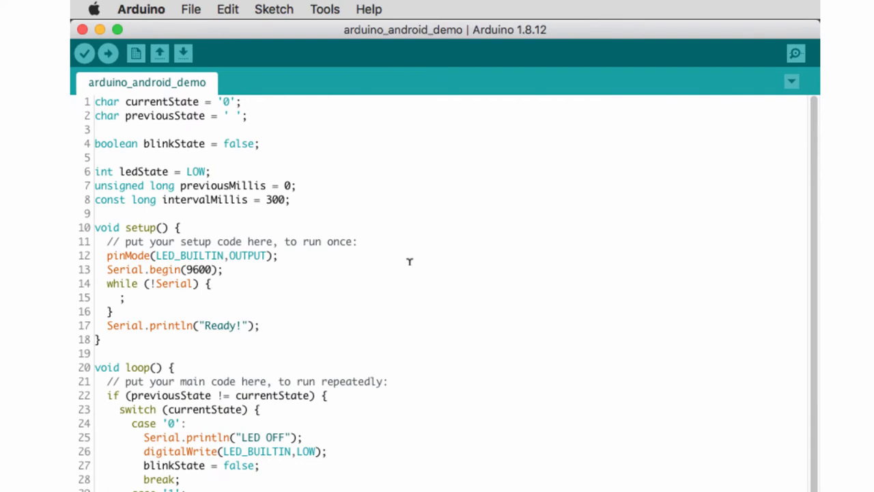
{"action": "left_click", "coordinate": [210, 172]}
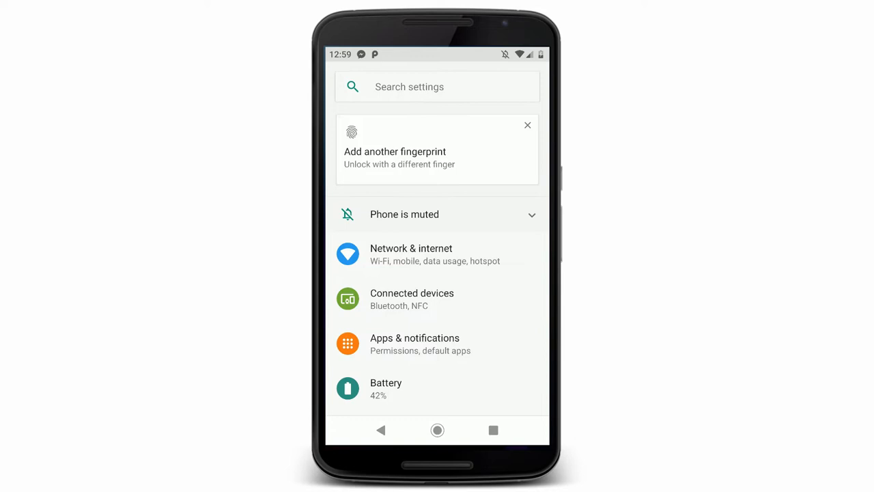
Reach Developer options from the Settings screen via System.
{"action": "scroll", "scroll_direction": "down", "scroll_amount": 3}
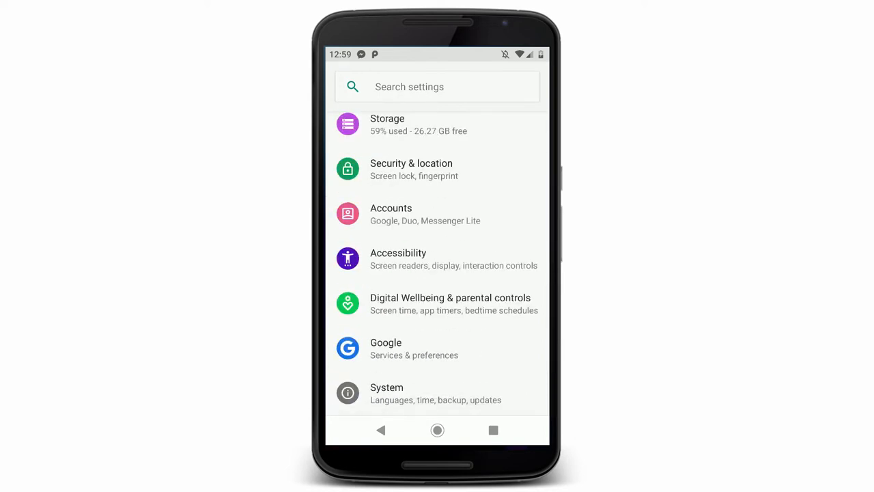
{"action": "left_click", "coordinate": [387, 394]}
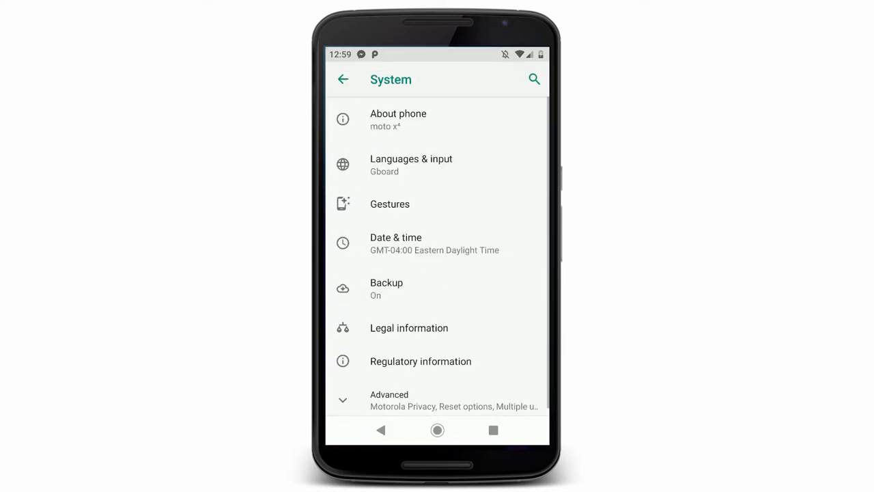
{"action": "scroll", "scroll_direction": "down", "scroll_amount": 3}
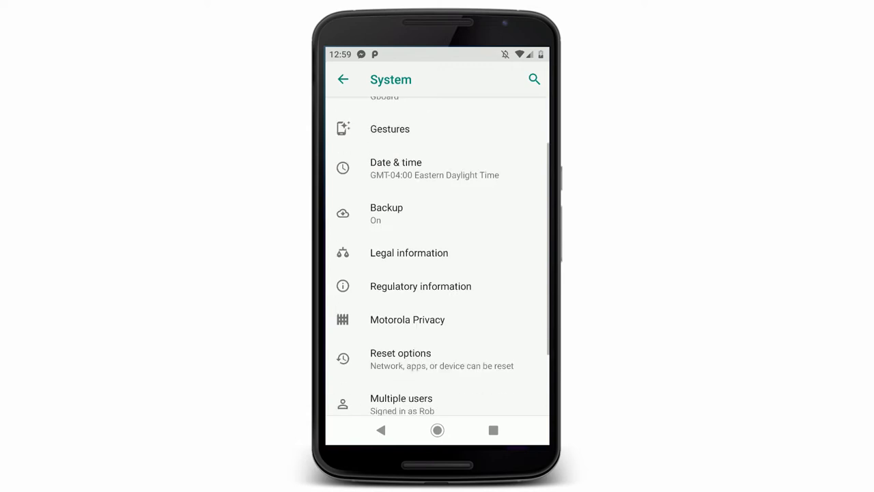
{"action": "scroll", "scroll_direction": "down", "scroll_amount": 3}
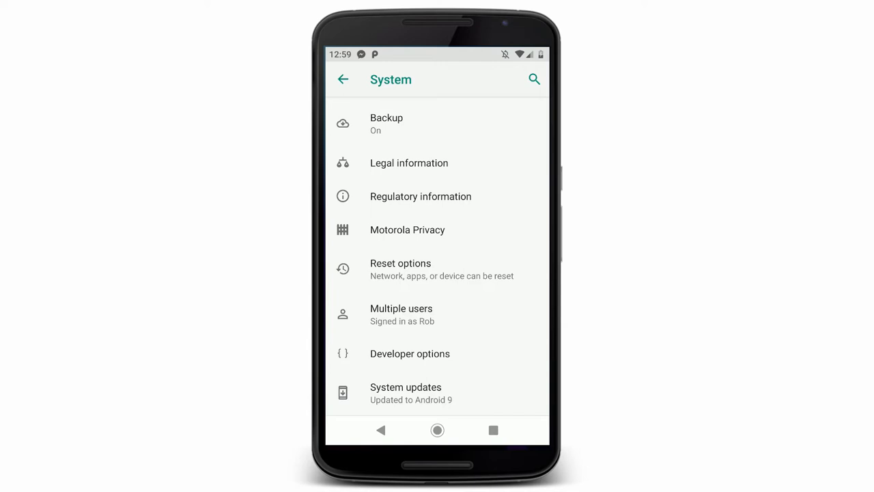
{"action": "left_click", "coordinate": [410, 353]}
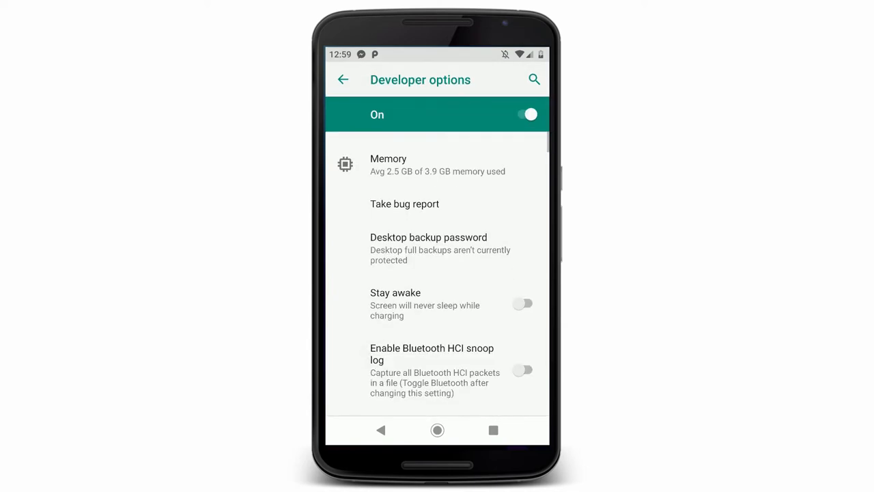
Verify USB debugging is switched on and go back to the System settings.
{"action": "scroll", "scroll_direction": "down", "scroll_amount": 3}
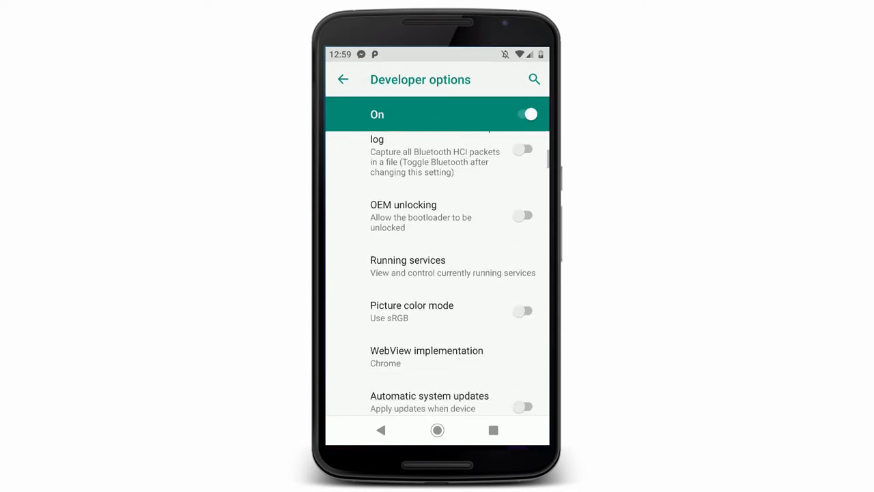
{"action": "scroll", "scroll_direction": "down", "scroll_amount": 3}
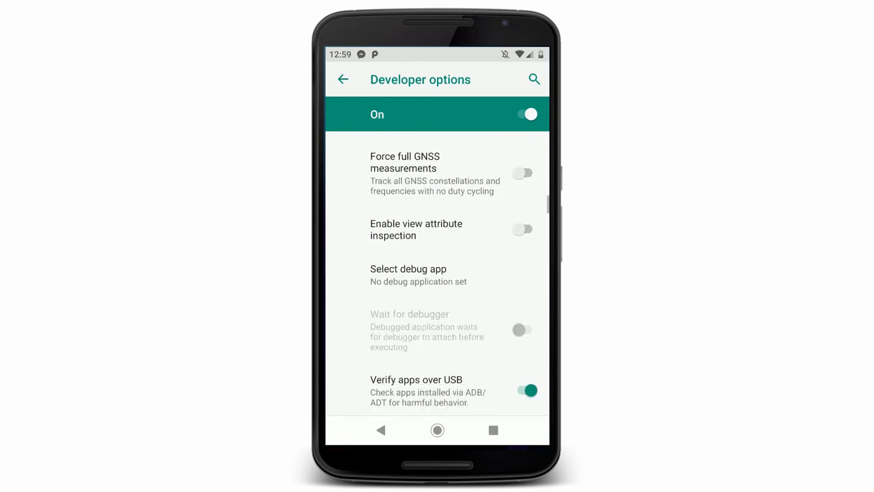
{"action": "scroll", "scroll_direction": "down", "scroll_amount": 3}
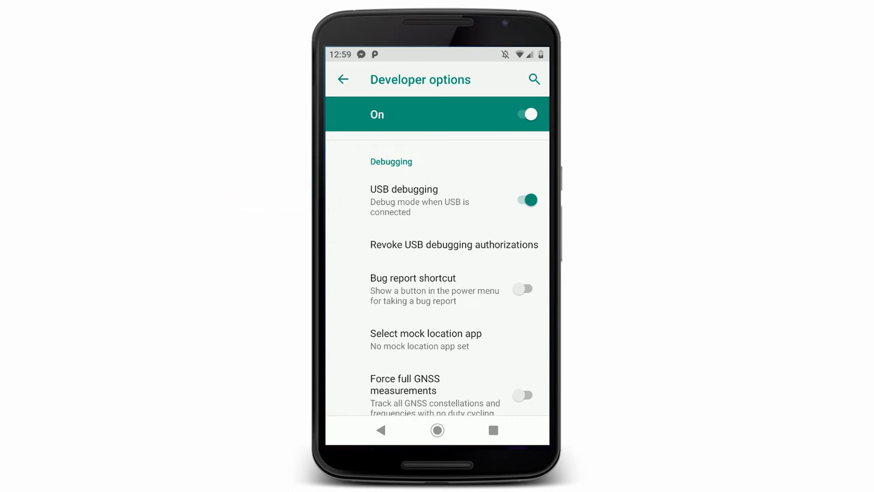
{"action": "left_click", "coordinate": [343, 79]}
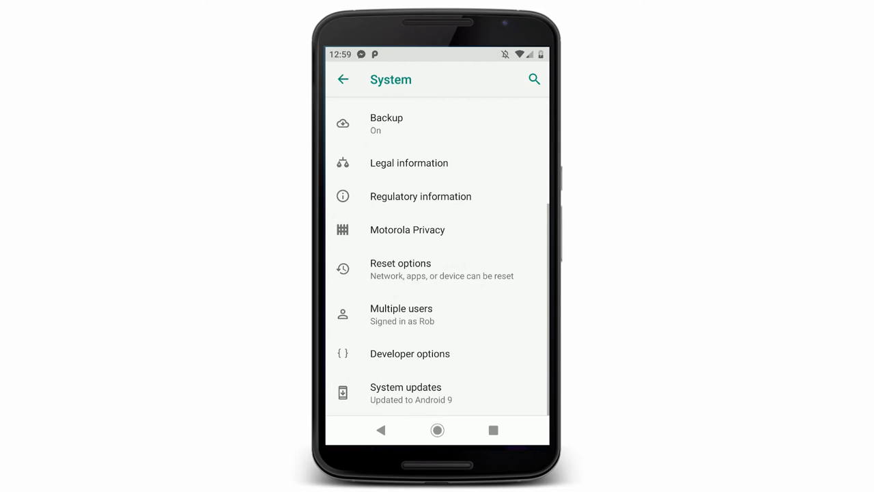
{"action": "left_click", "coordinate": [343, 80]}
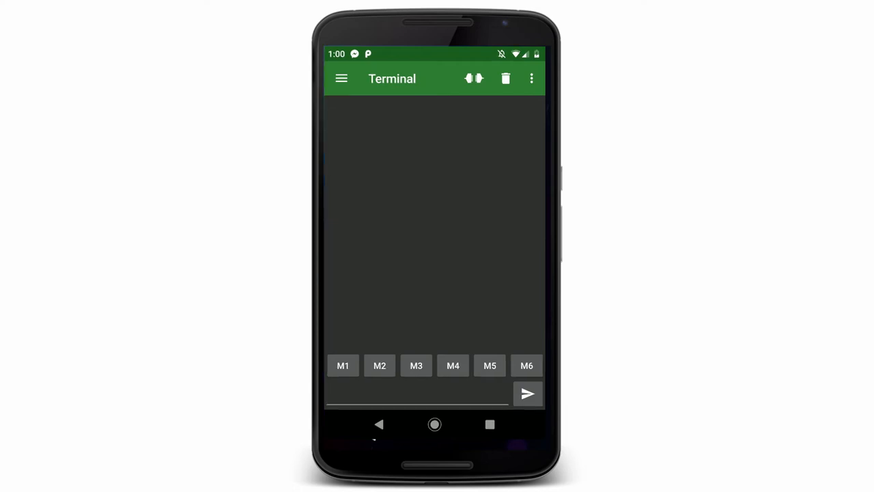
Check the Serial settings show 9600 baud, 8 data bits, no parity, one stop bit.
{"action": "left_click", "coordinate": [341, 78]}
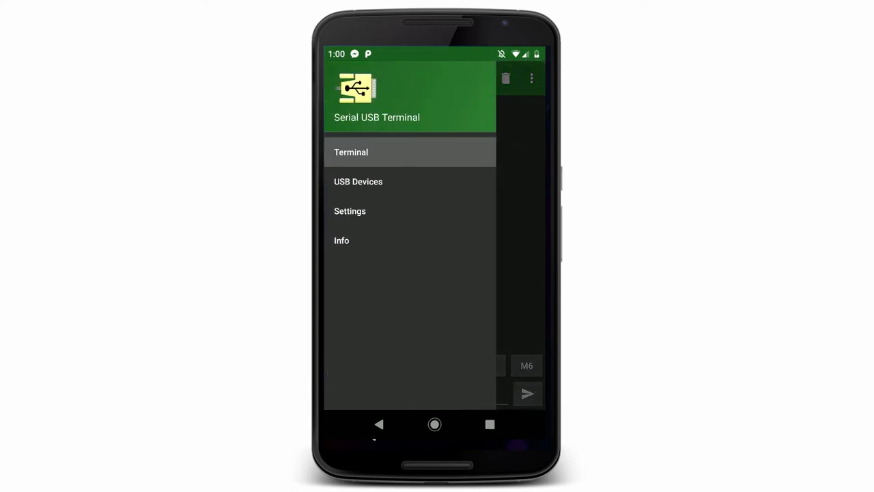
{"action": "left_click", "coordinate": [350, 211]}
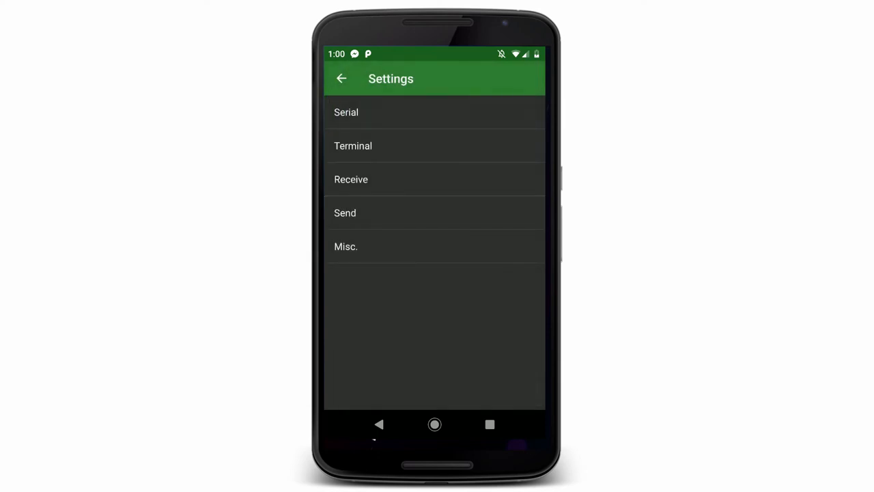
{"action": "left_click", "coordinate": [347, 112]}
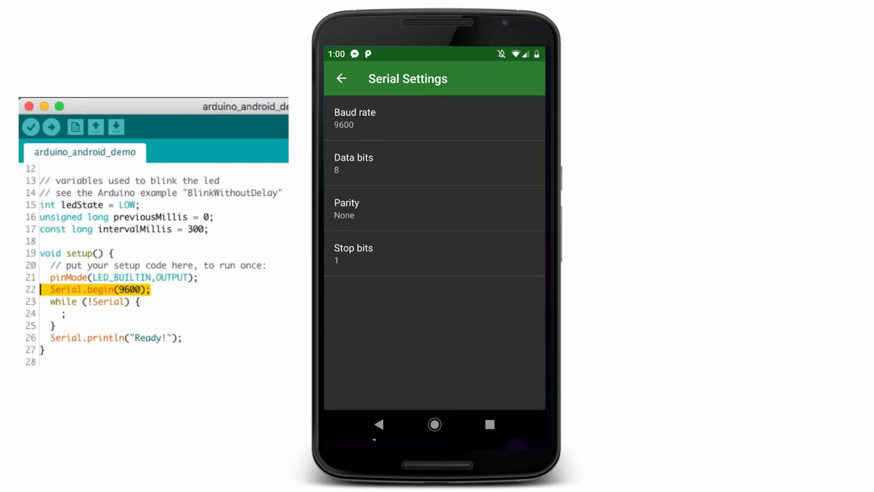
{"action": "left_click", "coordinate": [341, 78]}
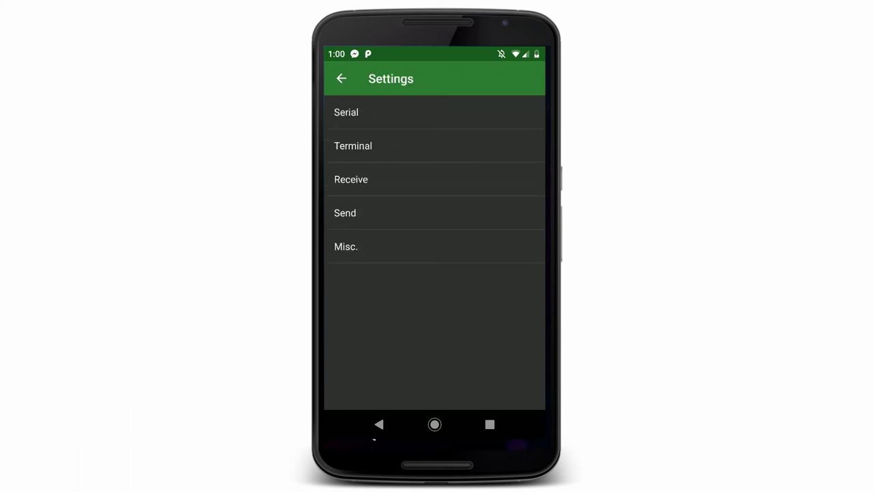
Switch off Show timestamps in the Terminal settings.
{"action": "left_click", "coordinate": [352, 145]}
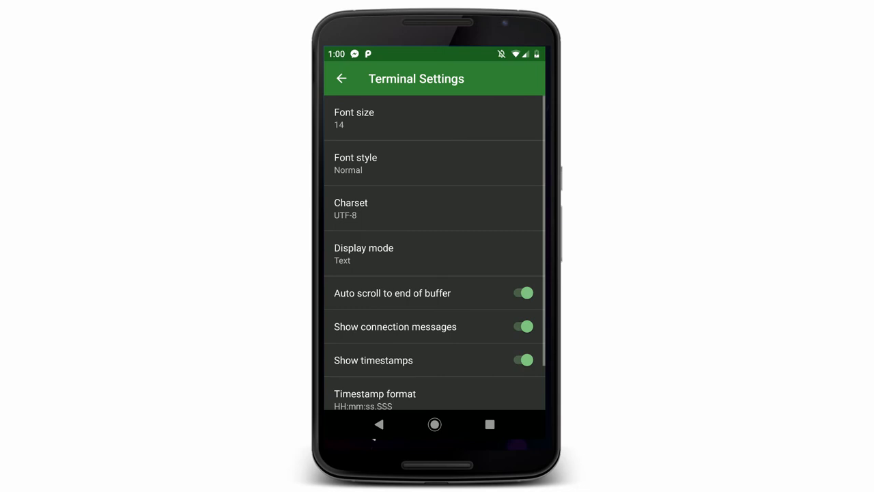
{"action": "scroll", "scroll_direction": "down", "scroll_amount": 3}
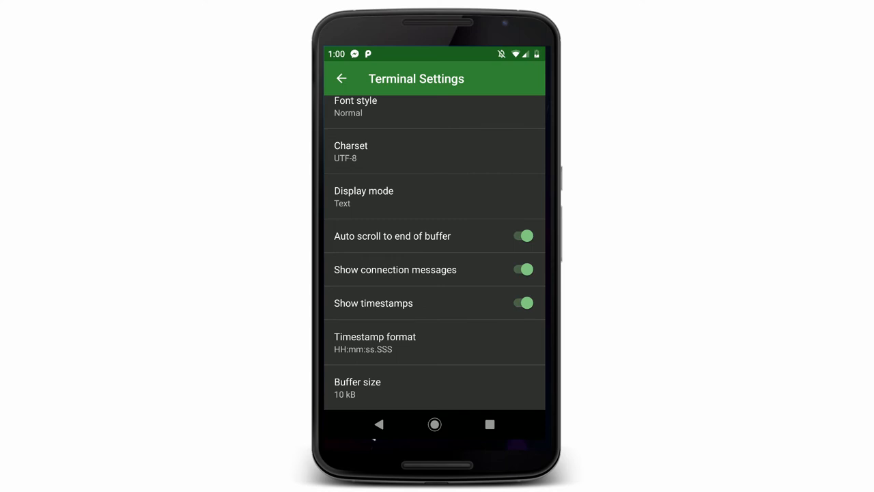
{"action": "left_click", "coordinate": [523, 304]}
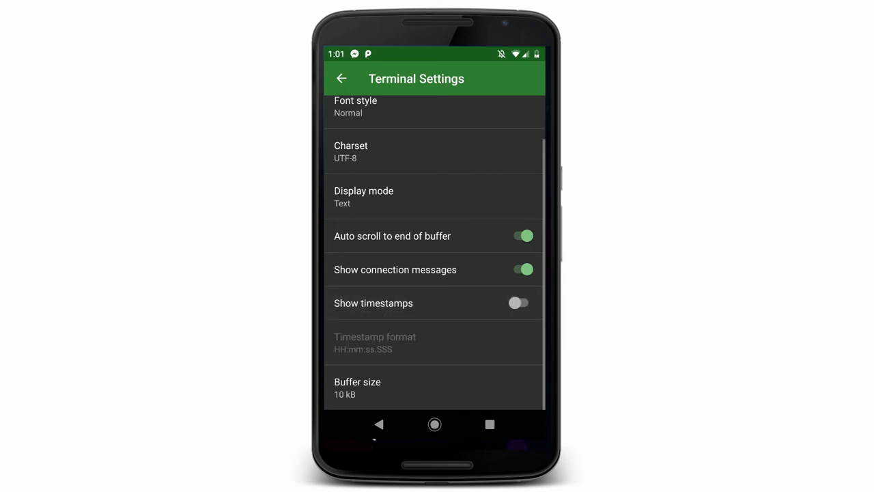
{"action": "left_click", "coordinate": [341, 78]}
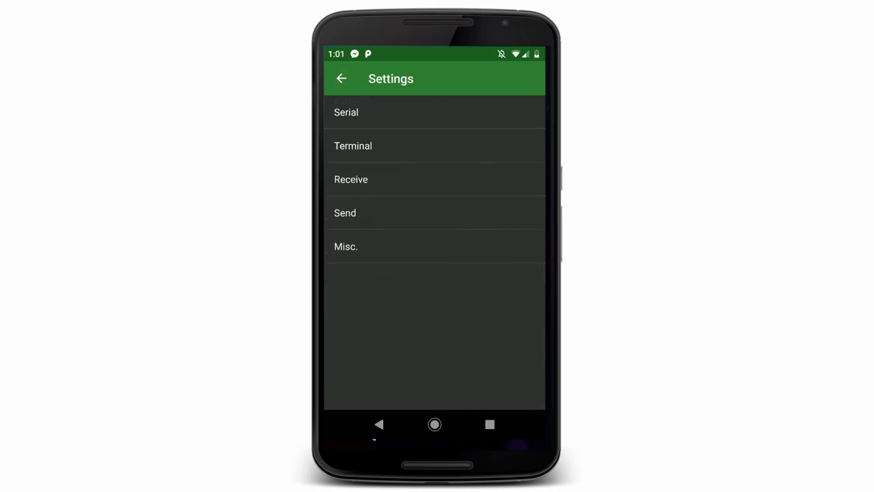
Leave receive newline at CR+LF and switch off Local echo in the Send settings.
{"action": "left_click", "coordinate": [351, 179]}
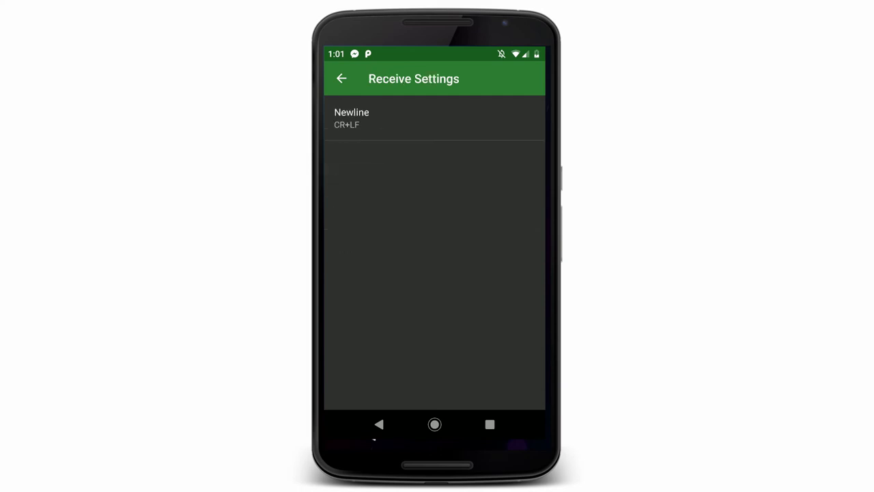
{"action": "left_click", "coordinate": [342, 78]}
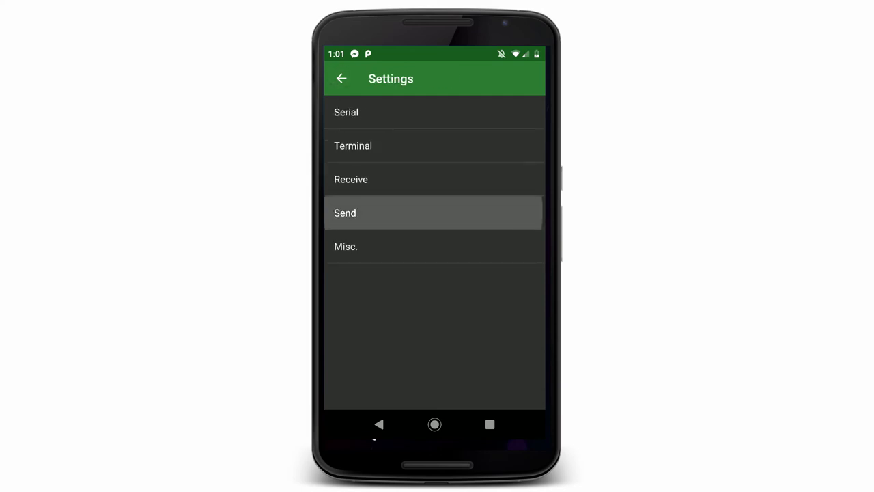
{"action": "left_click", "coordinate": [434, 213]}
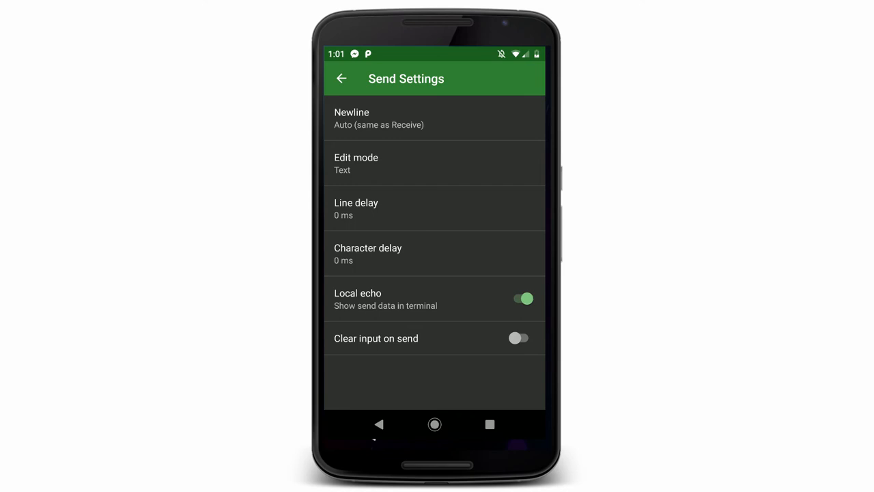
{"action": "left_click", "coordinate": [520, 298]}
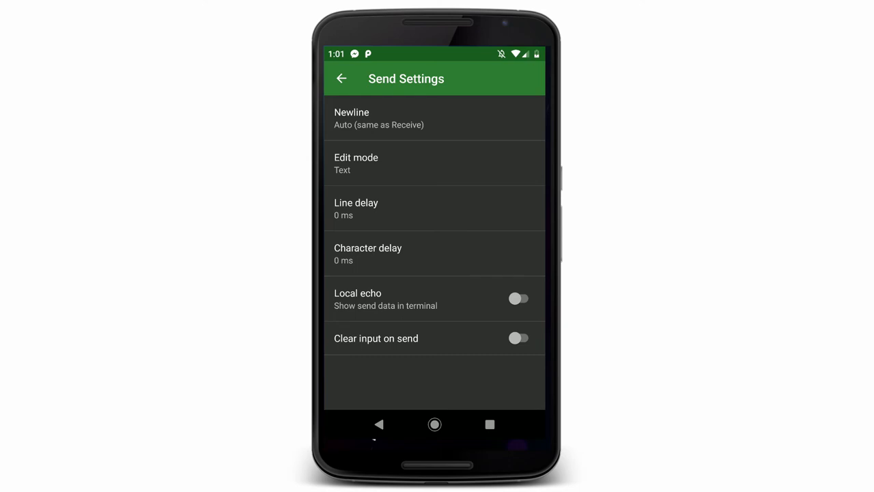
{"action": "left_click", "coordinate": [341, 78]}
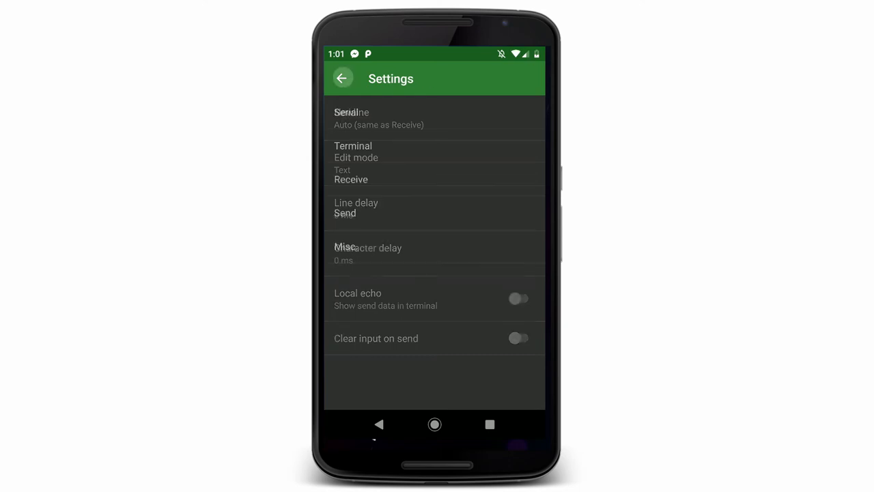
Choose 1 row of macro buttons in Misc. settings, giving M1–M6 on the terminal.
{"action": "left_click", "coordinate": [345, 246]}
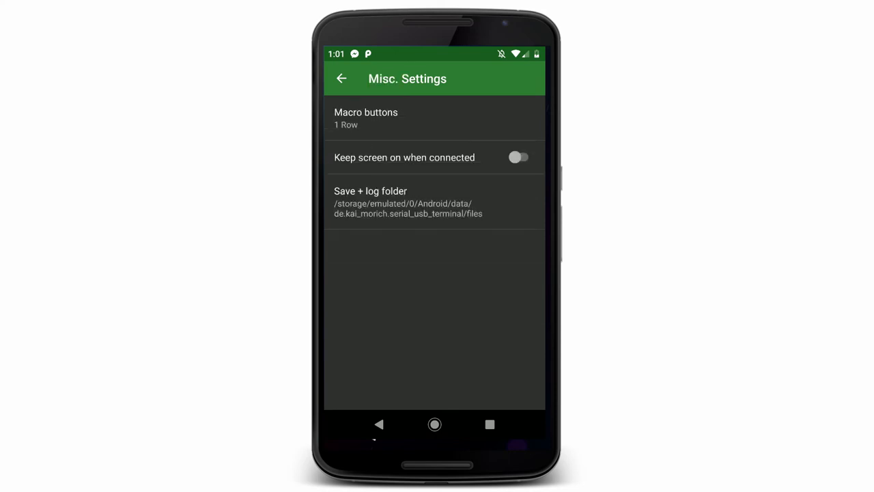
{"action": "left_click", "coordinate": [366, 117]}
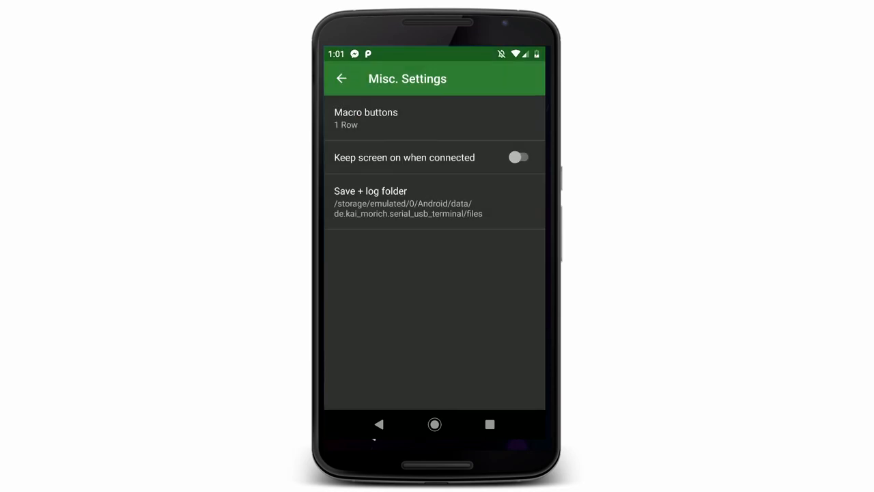
{"action": "left_click", "coordinate": [341, 78]}
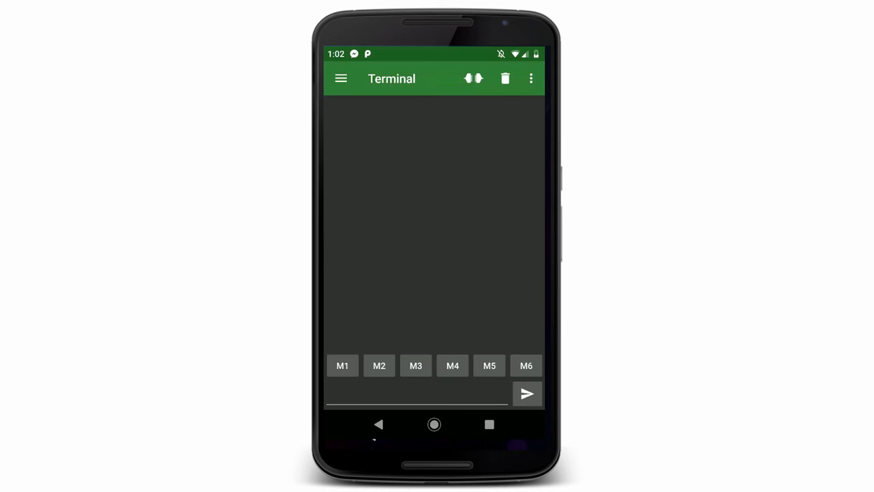
Name the M1 macro LED OFF with value 0.
{"action": "left_click", "coordinate": [342, 366]}
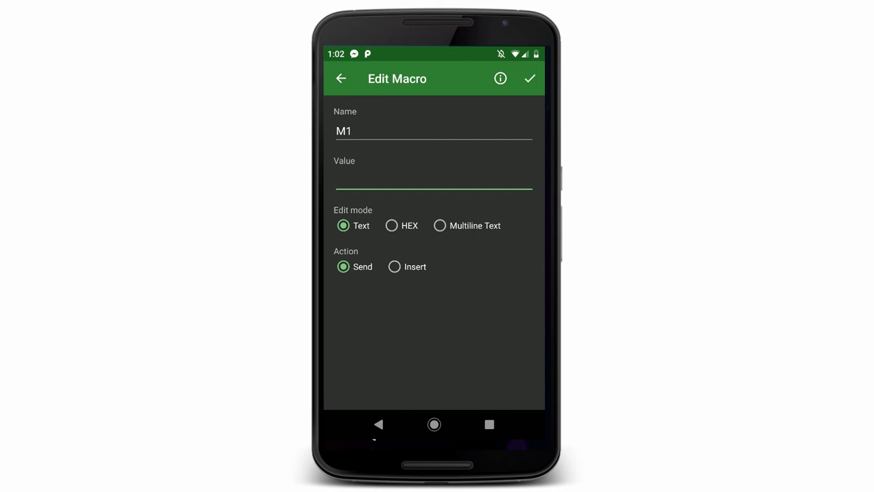
{"action": "left_click", "coordinate": [433, 131]}
{"action": "type", "text": "LED OFF"}
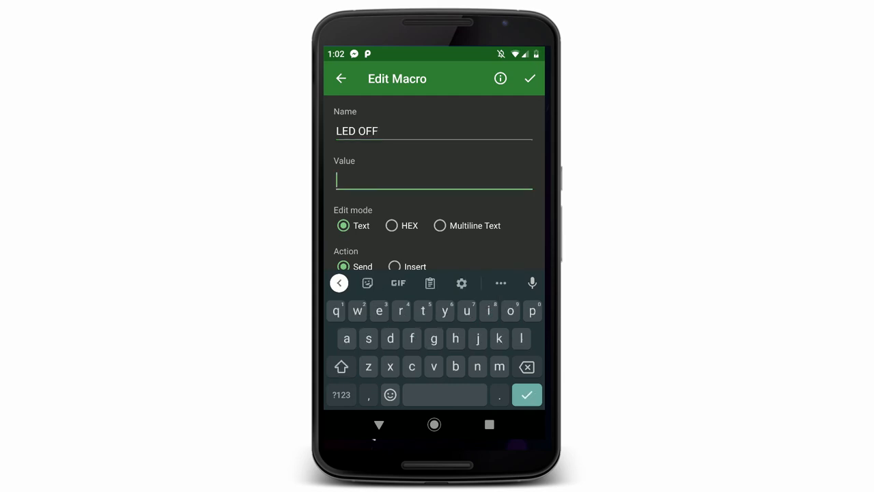
{"action": "type", "text": "0"}
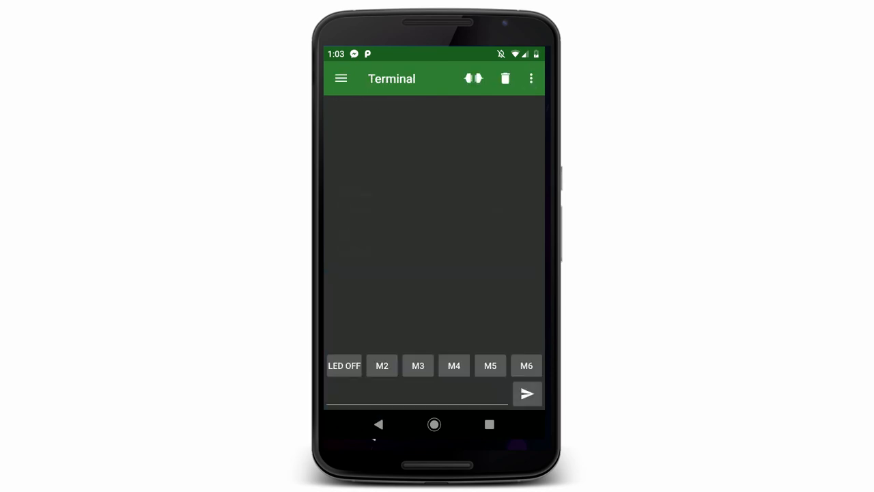
Make the M2 macro LED ON with value 1 and save it.
{"action": "left_click", "coordinate": [382, 366]}
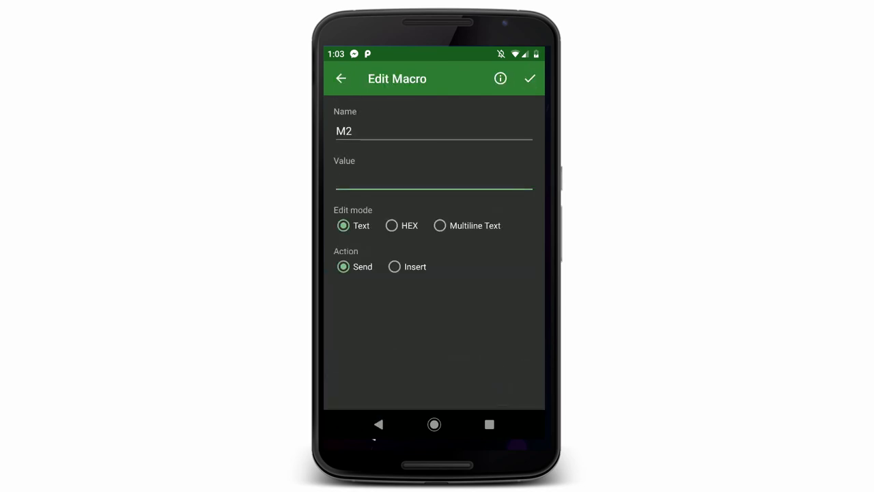
{"action": "type", "text": "LED ON"}
{"action": "type", "text": "1"}
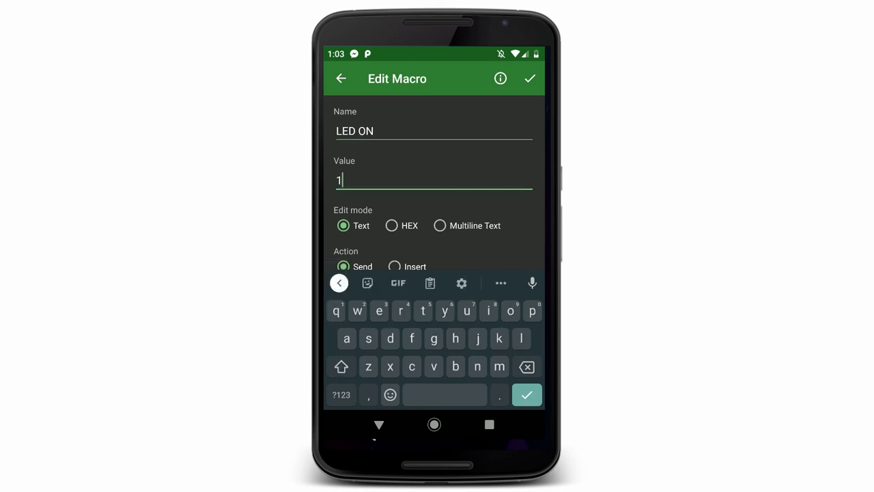
{"action": "left_click", "coordinate": [529, 78]}
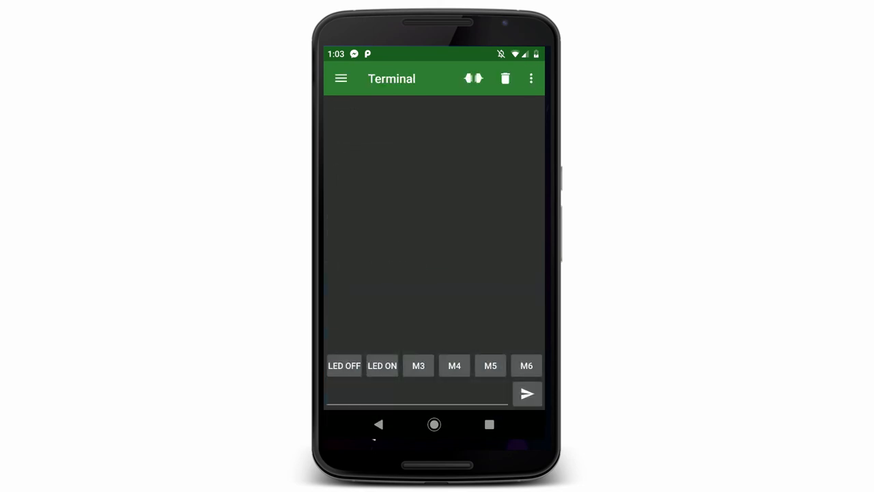
Make the M3 macro LED BLINK with value 2 and save it.
{"action": "left_click", "coordinate": [418, 366]}
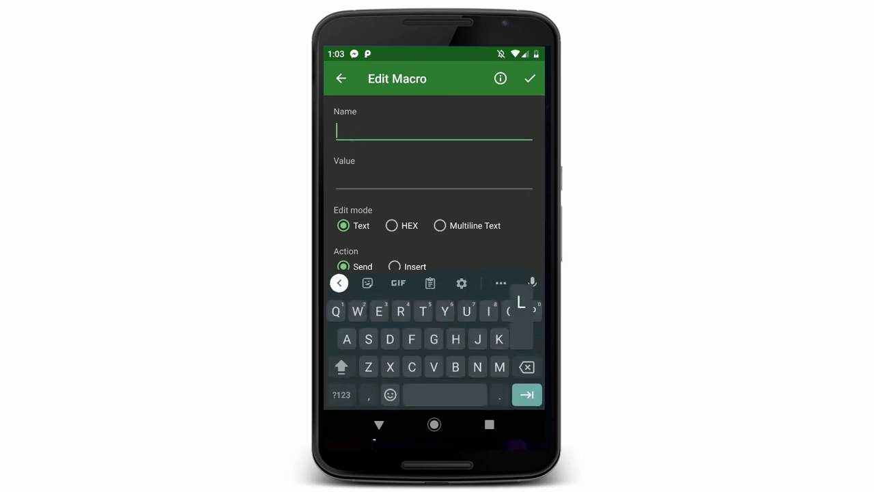
{"action": "type", "text": "LET BLINK"}
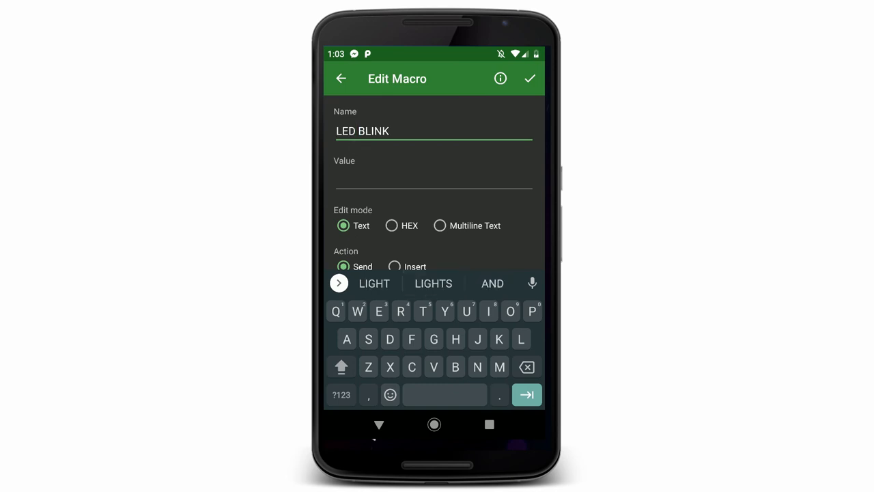
{"action": "type", "text": "2"}
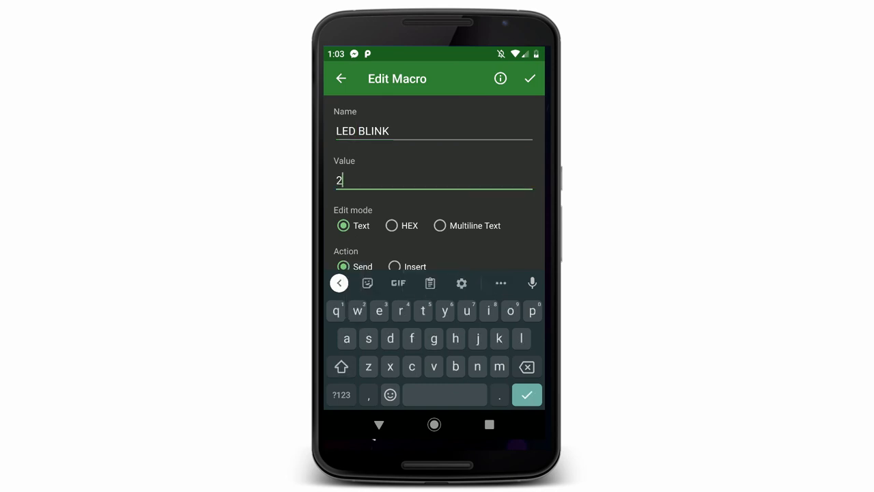
{"action": "left_click", "coordinate": [530, 78]}
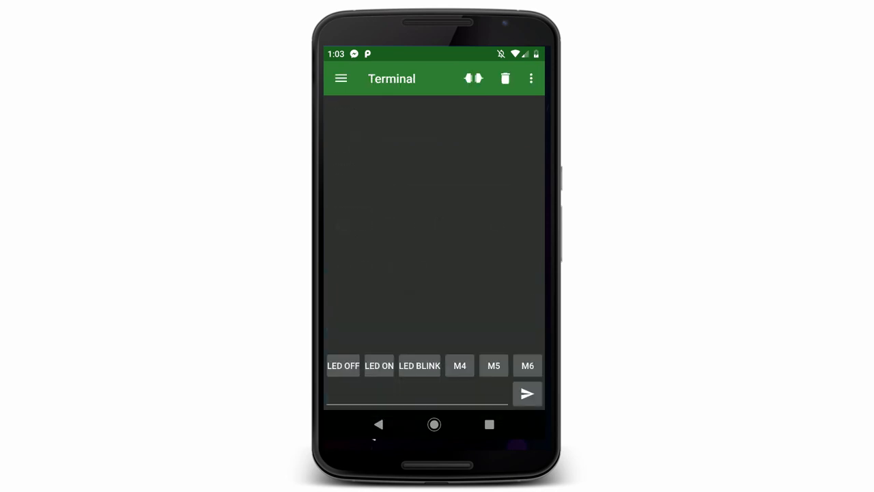